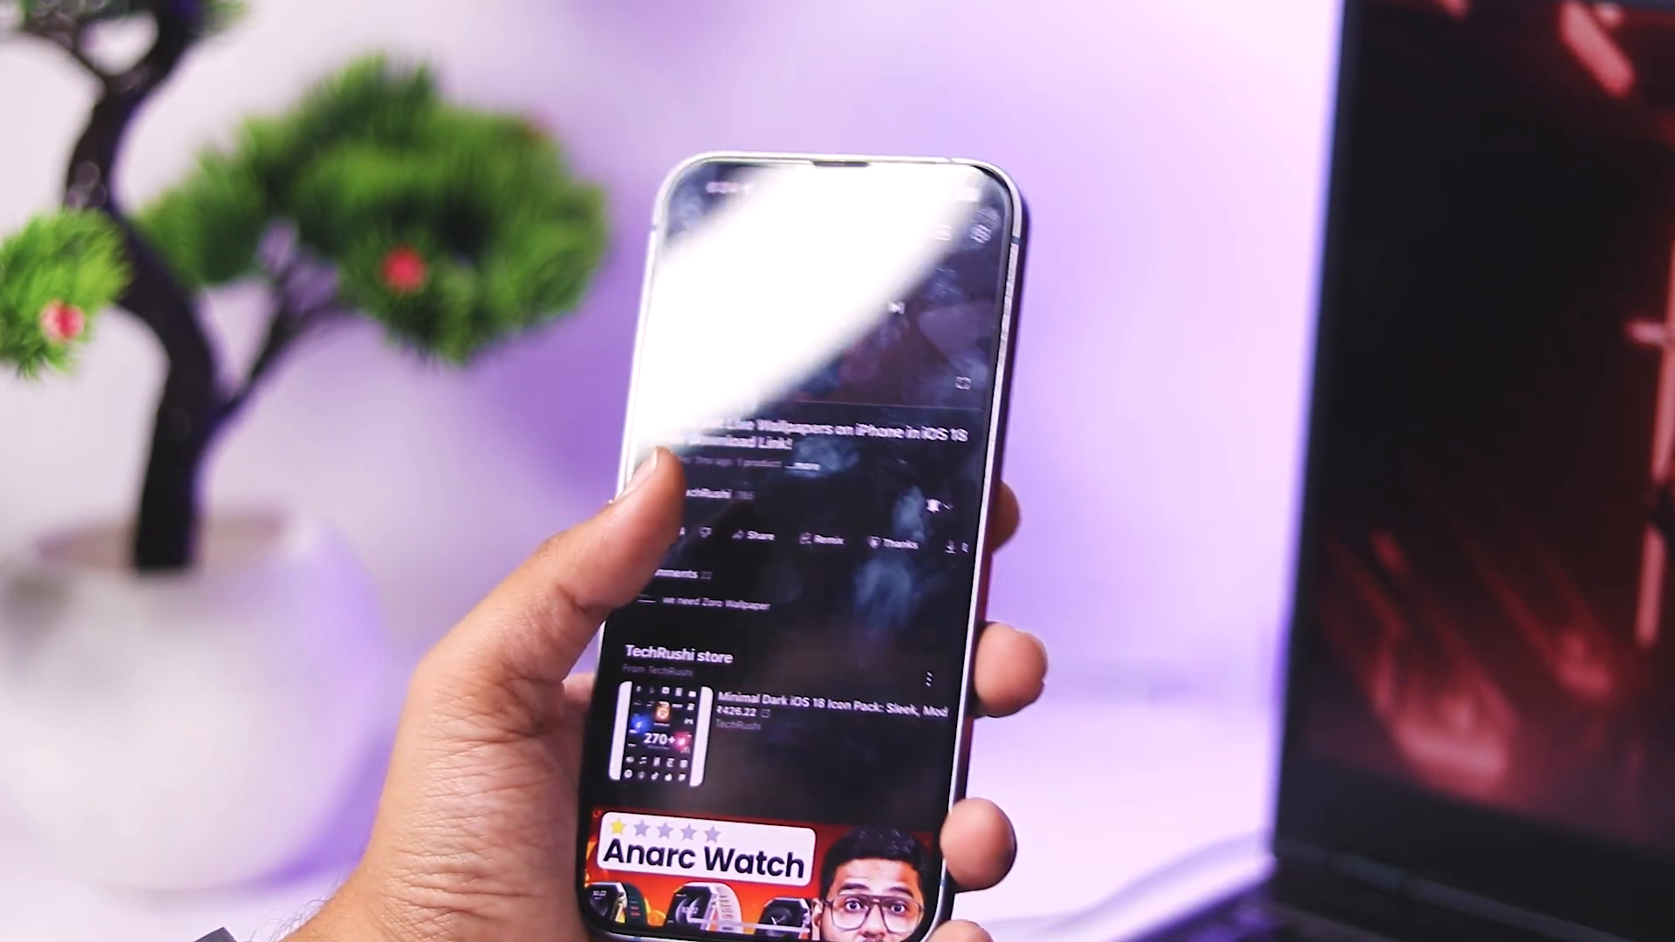
- Leave the playing YouTube video for the home screen
key("home")
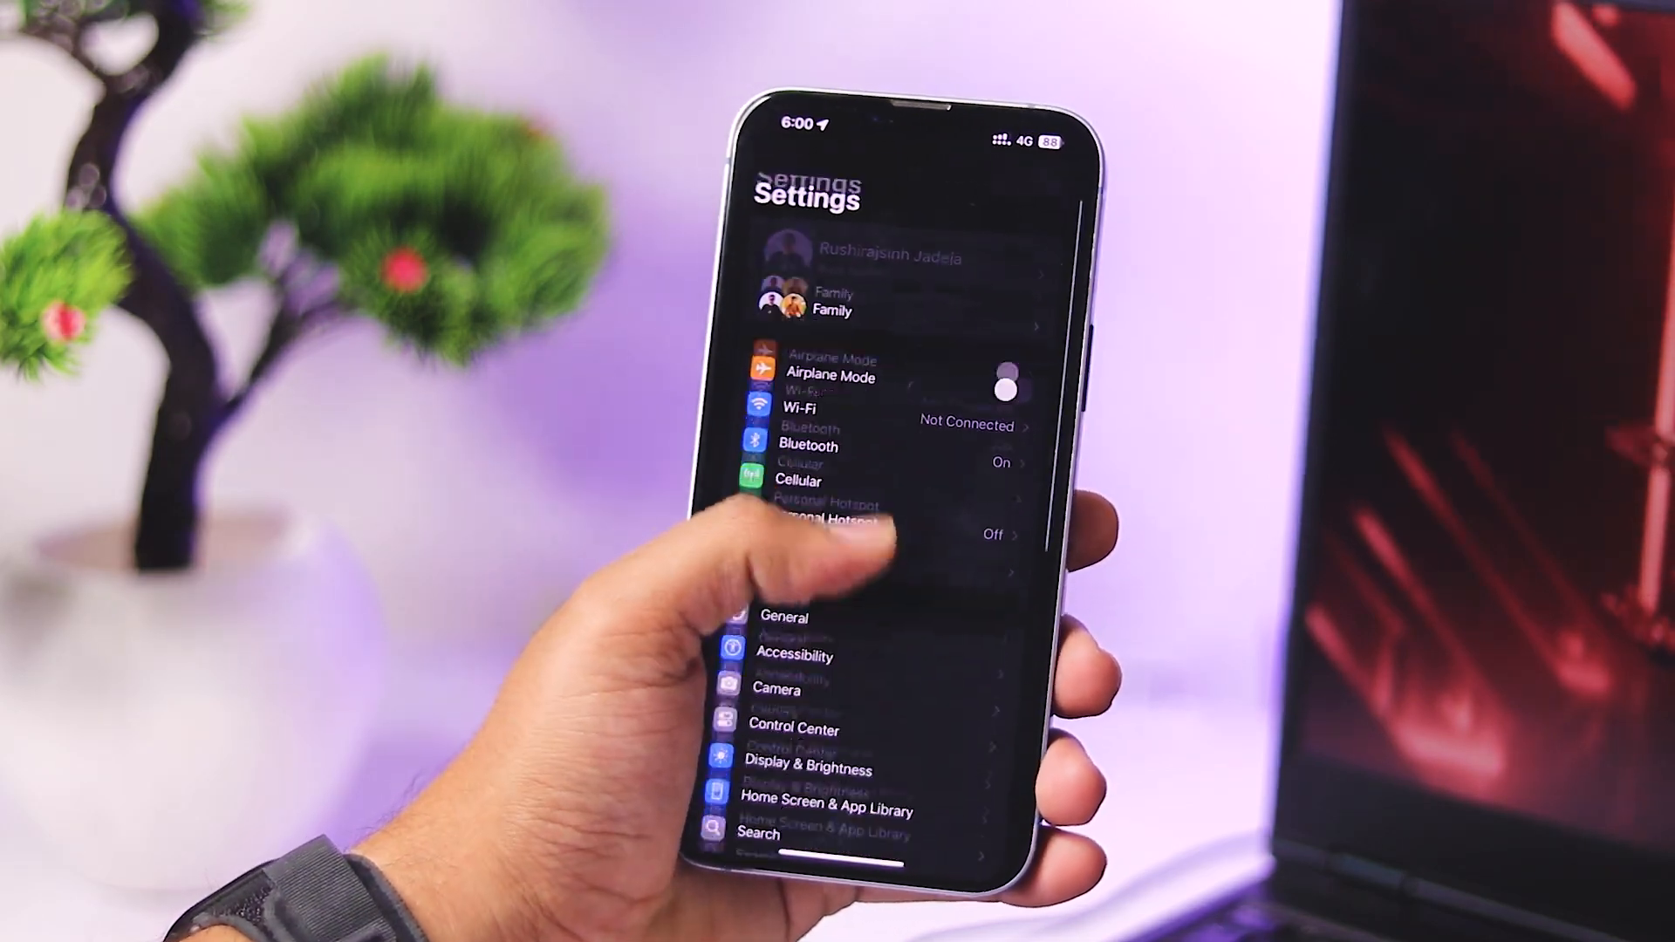
left_click(783, 616)
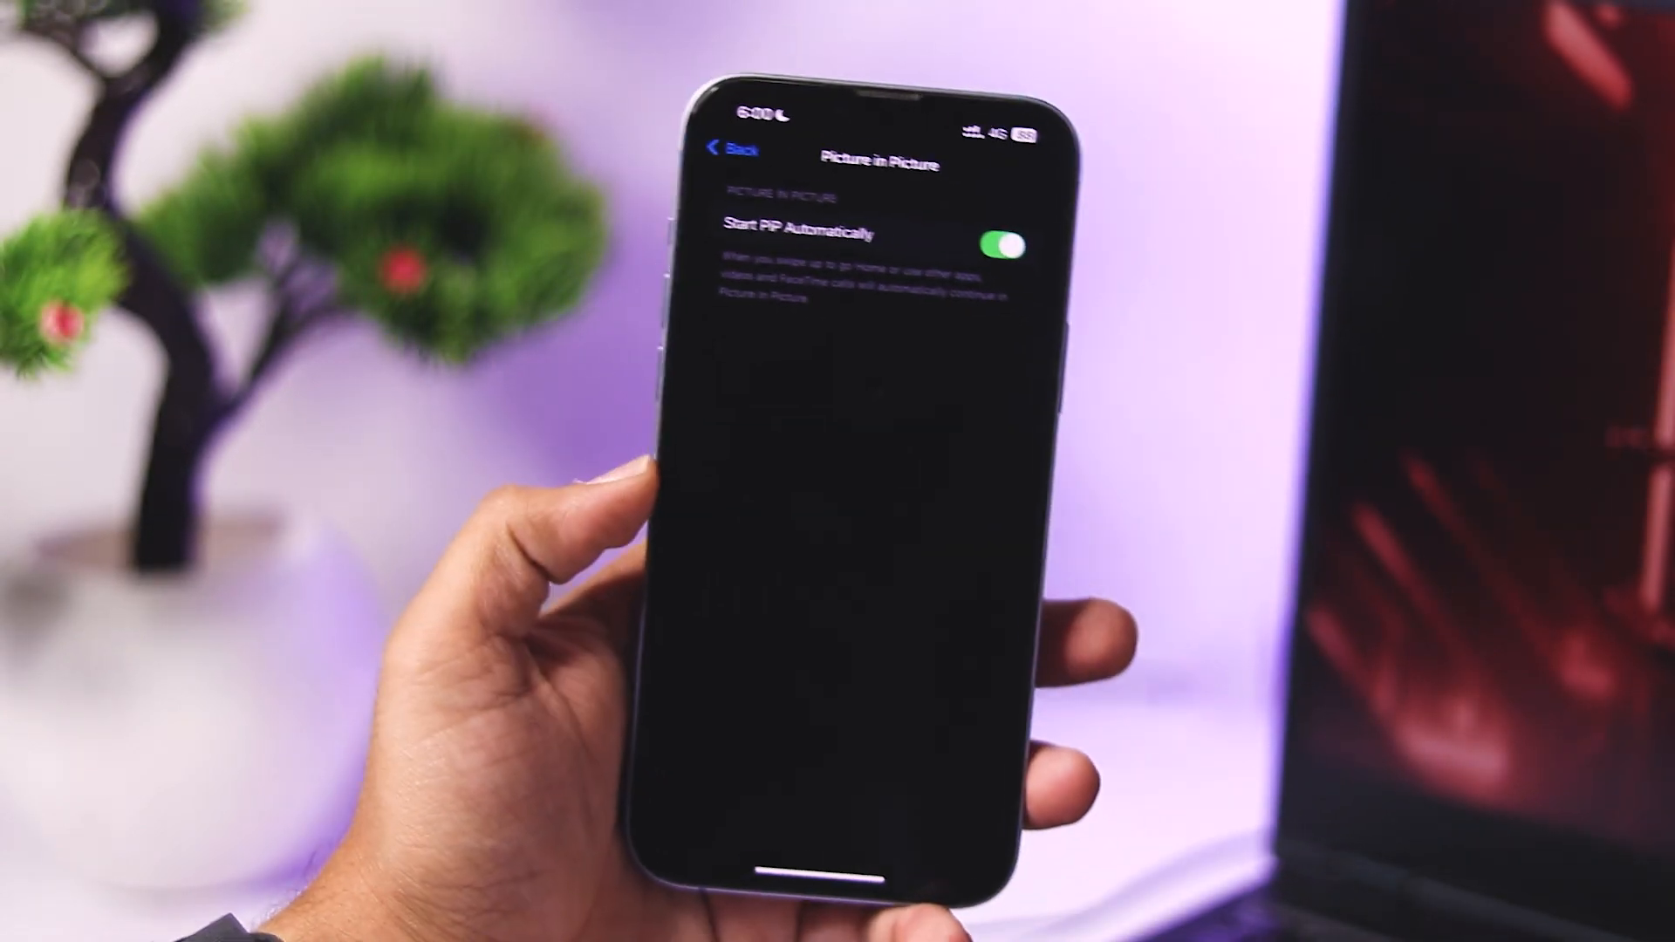
left_click(735, 147)
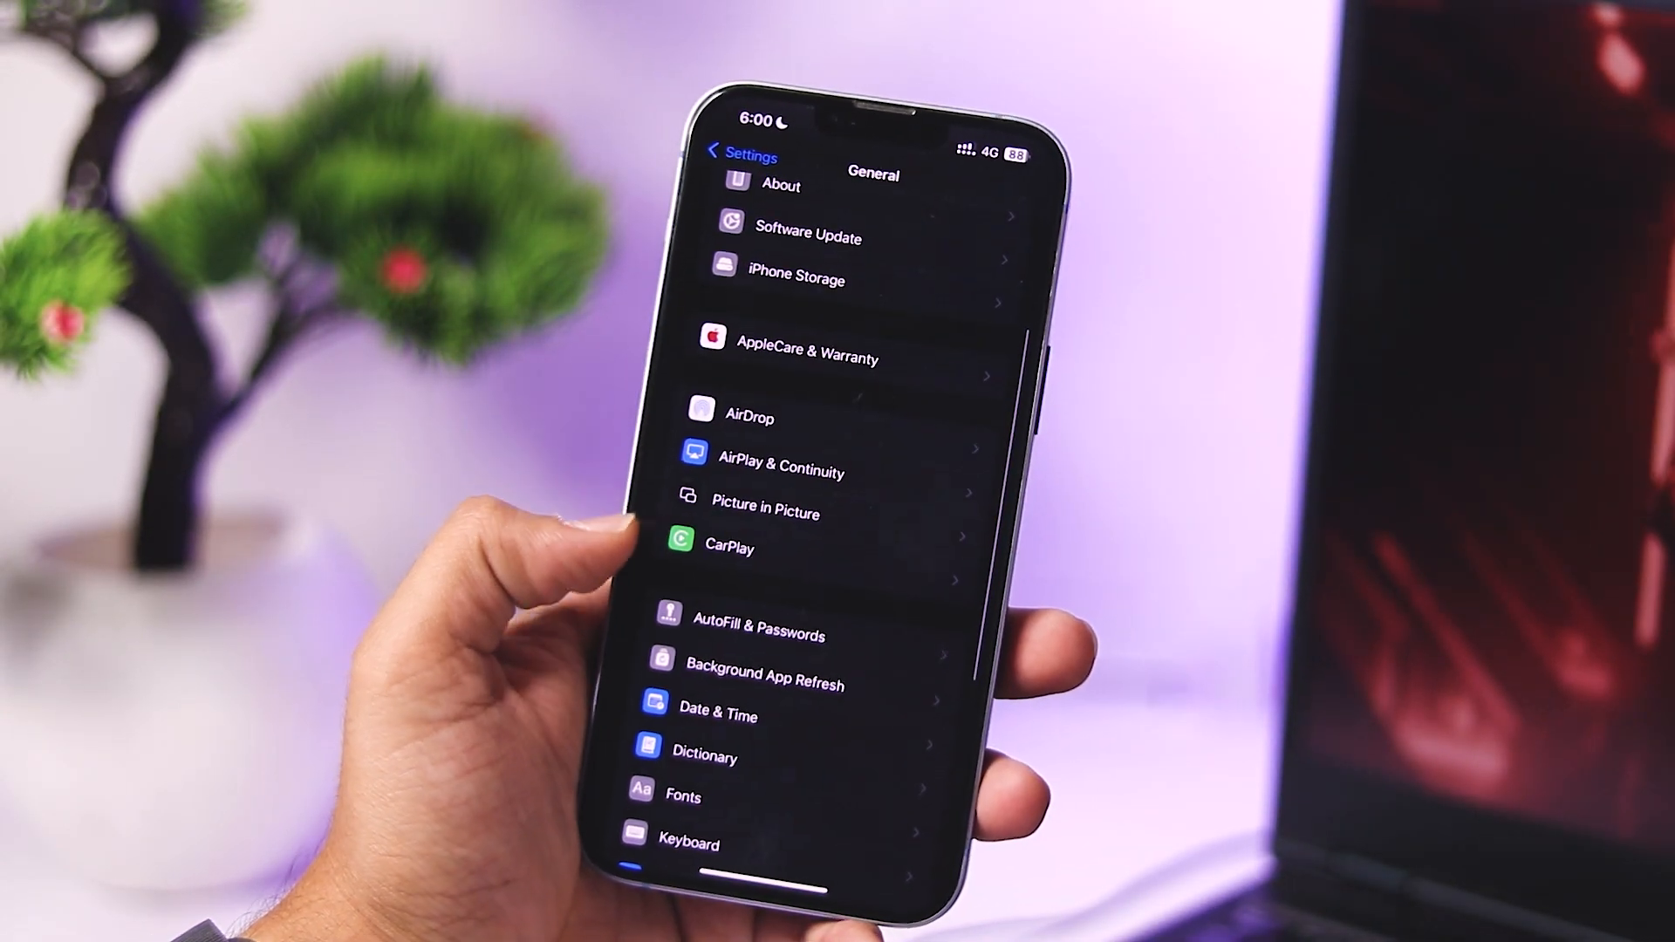
left_click(739, 154)
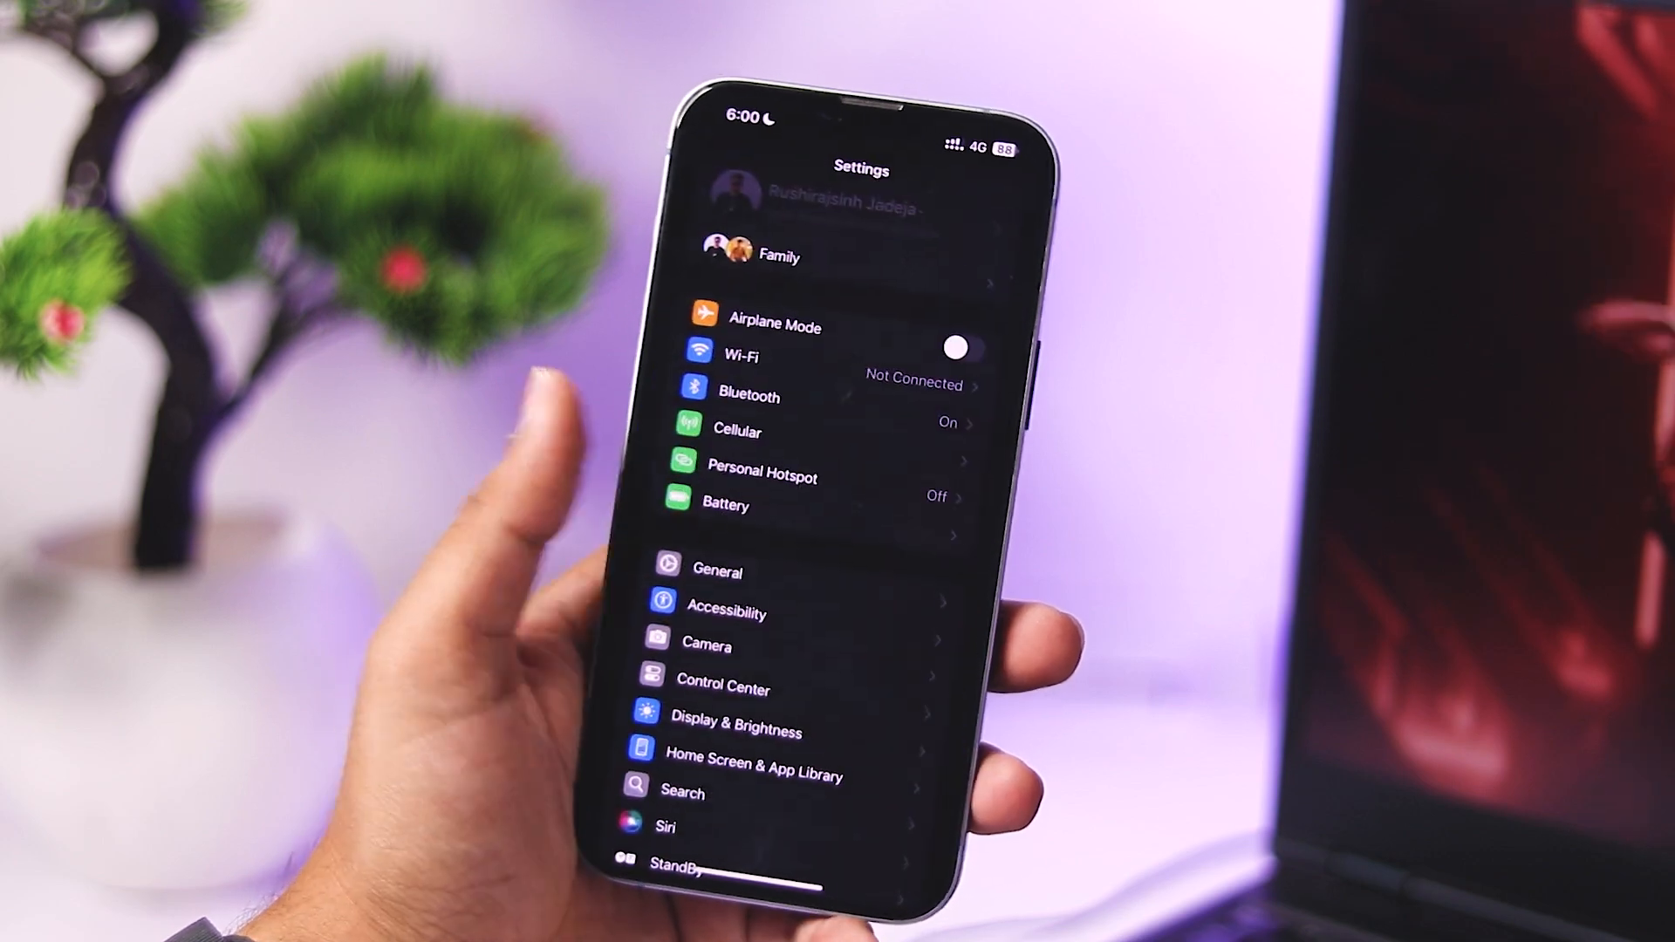
- Go into General and reach the Language & Region settings
left_click(718, 569)
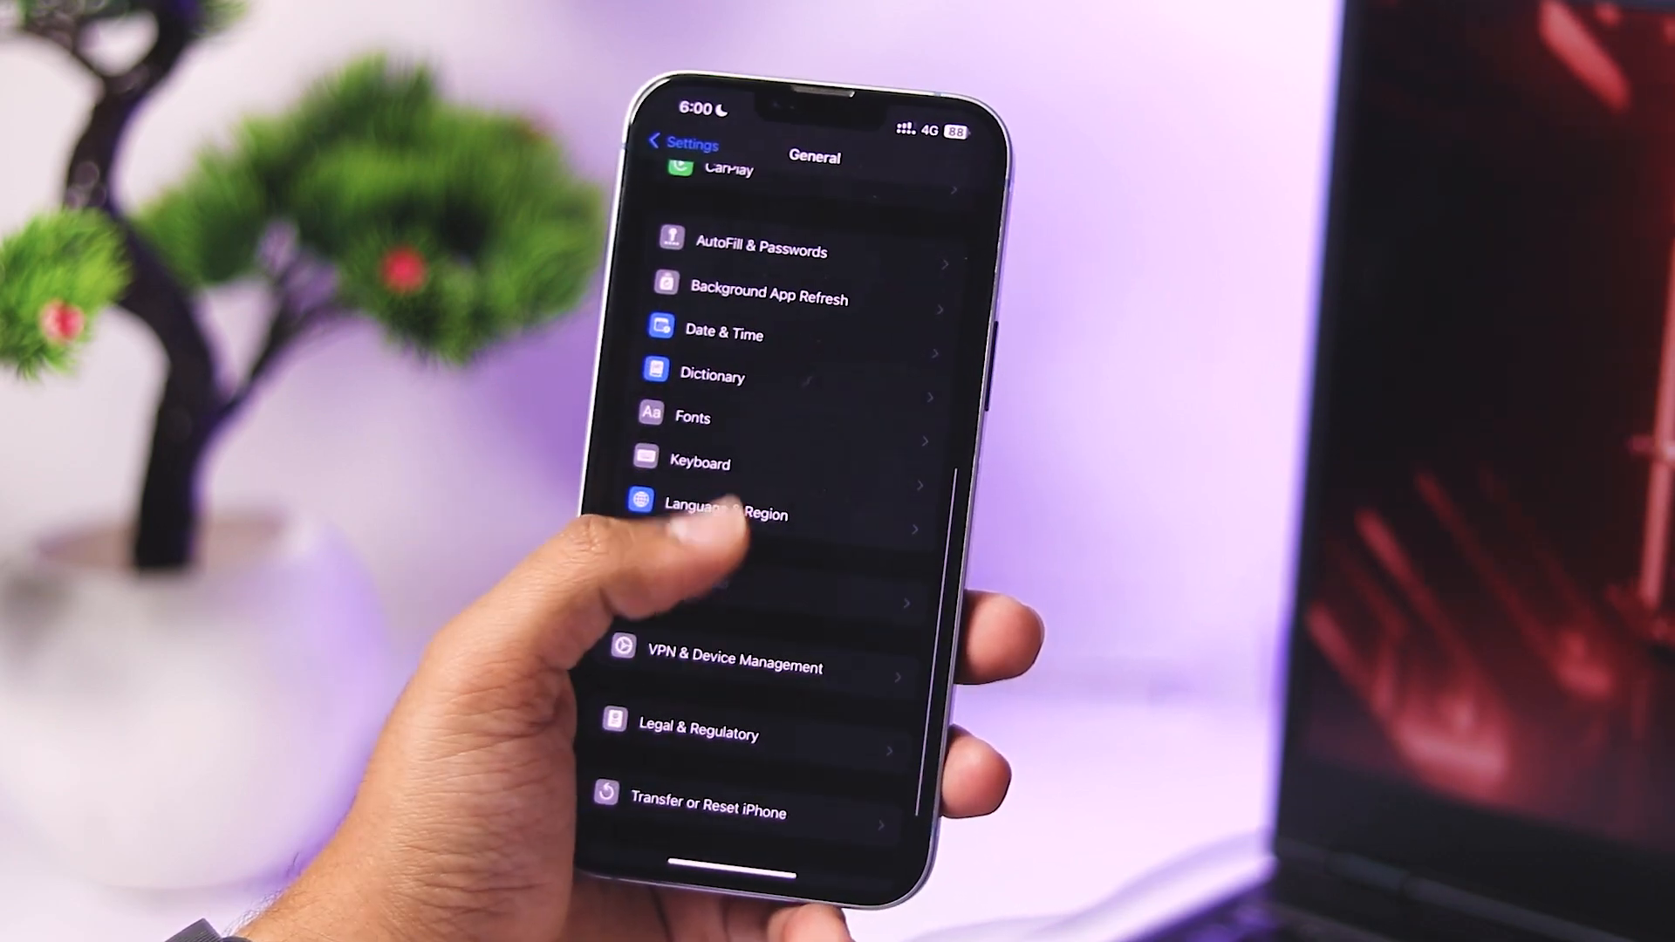
left_click(731, 502)
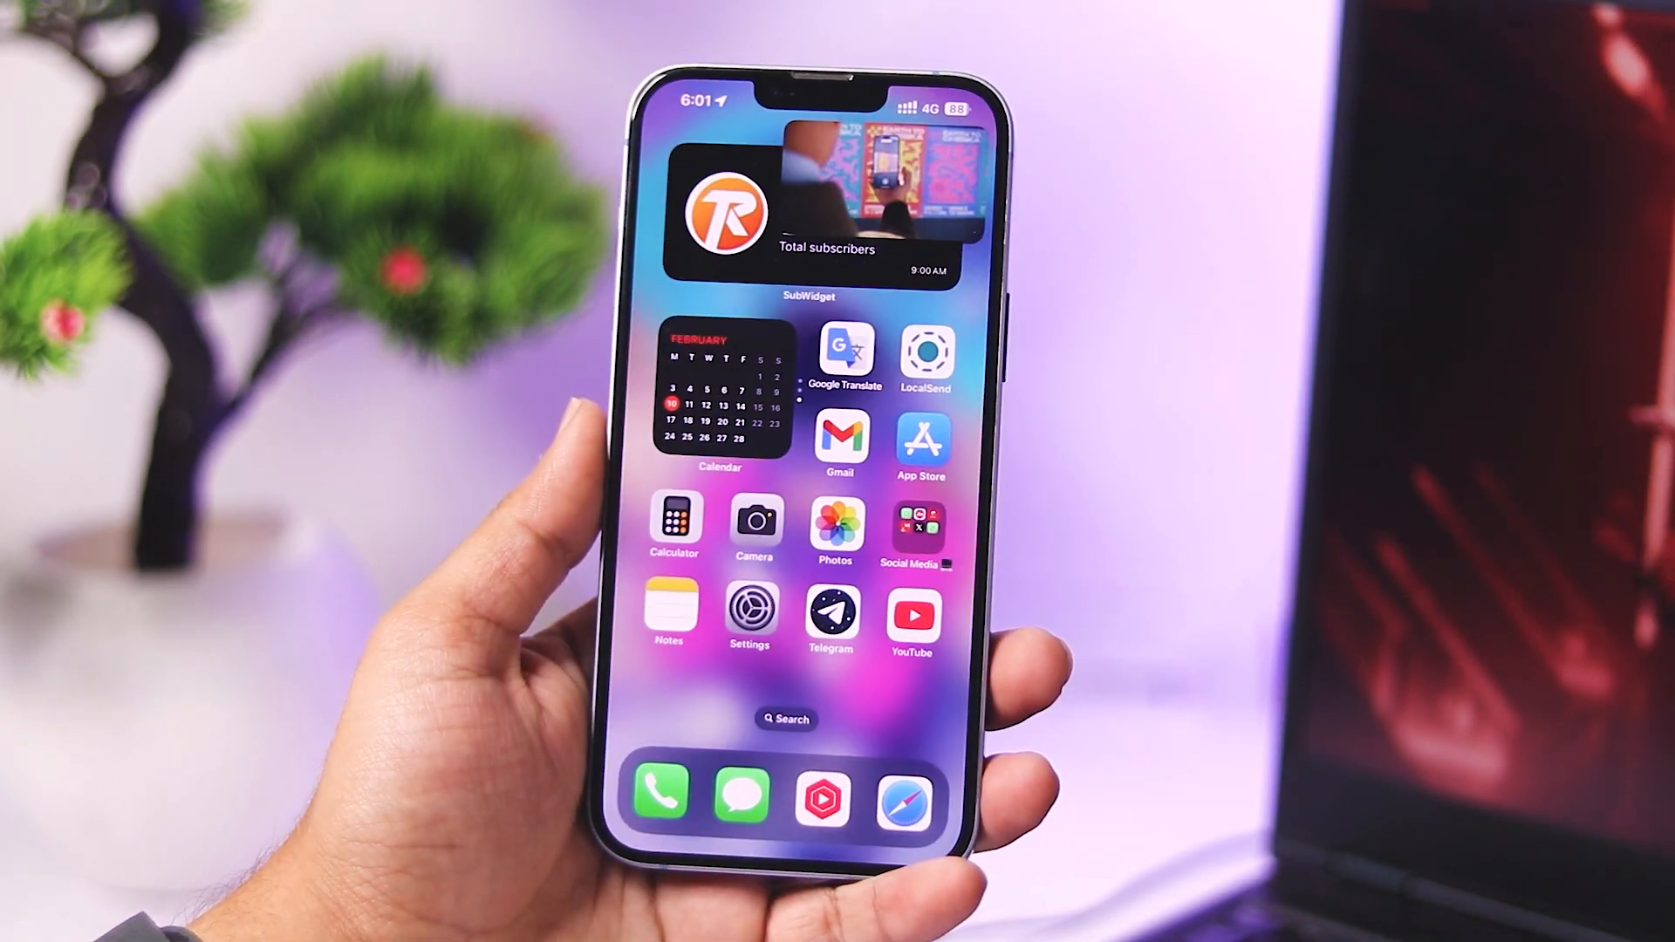
- Swipe the floating Picture in Picture window off the home screen
scroll("left", 3)
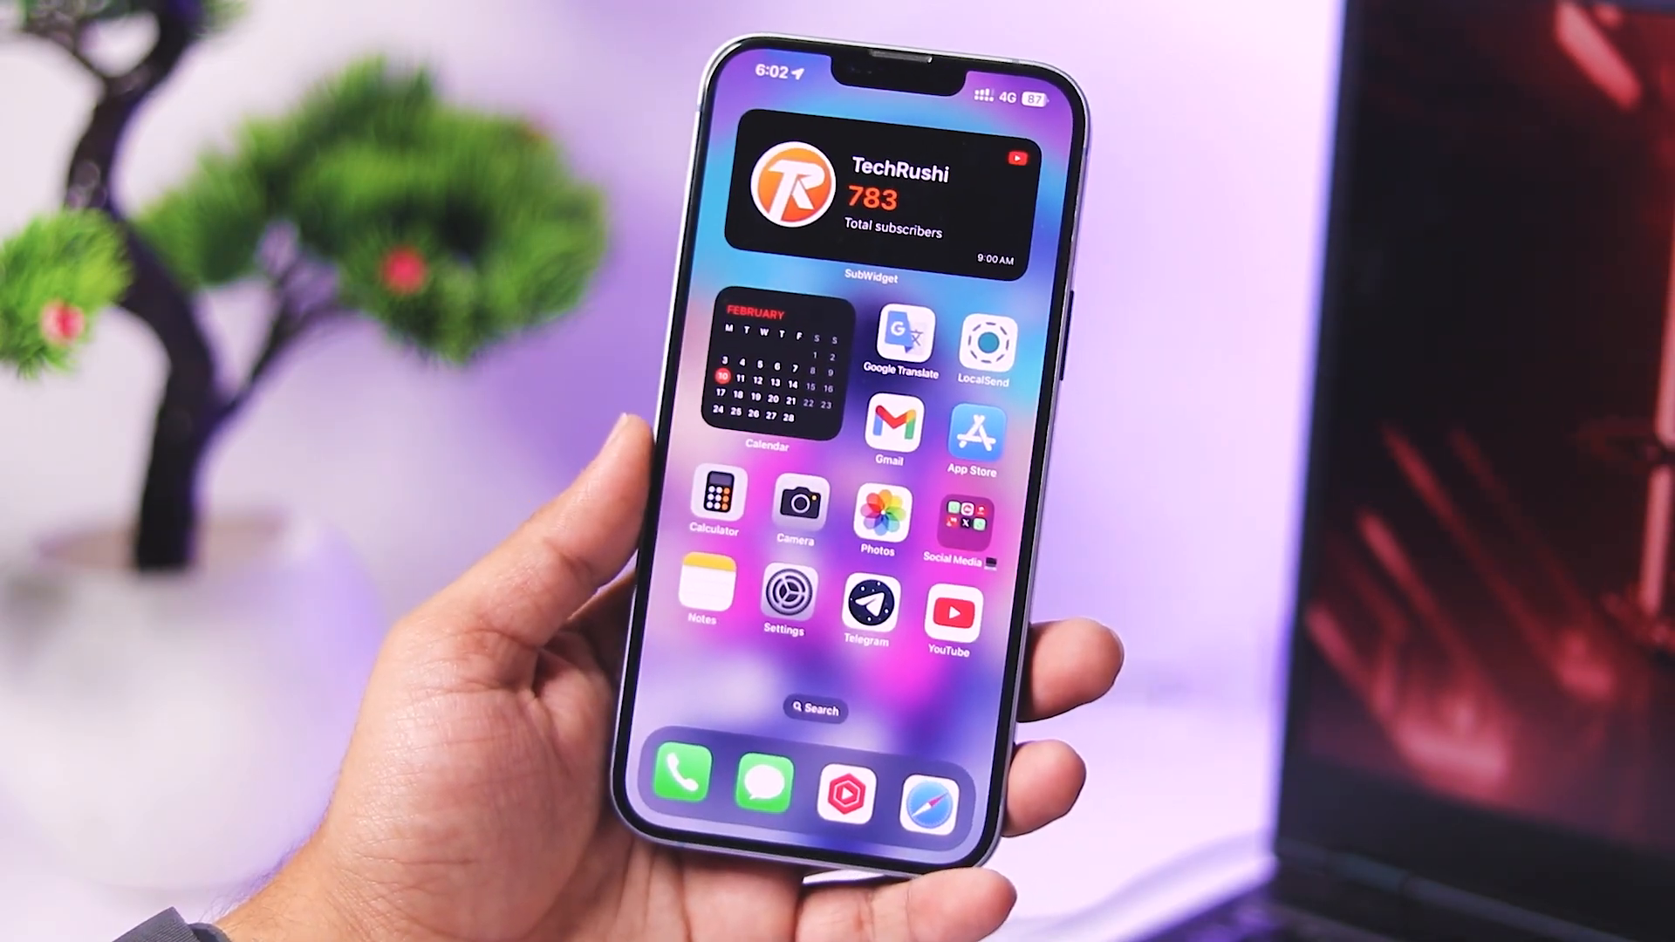
- Return to YouTube, play The Verge's Apple Intelligence video and expand its description
left_click(950, 613)
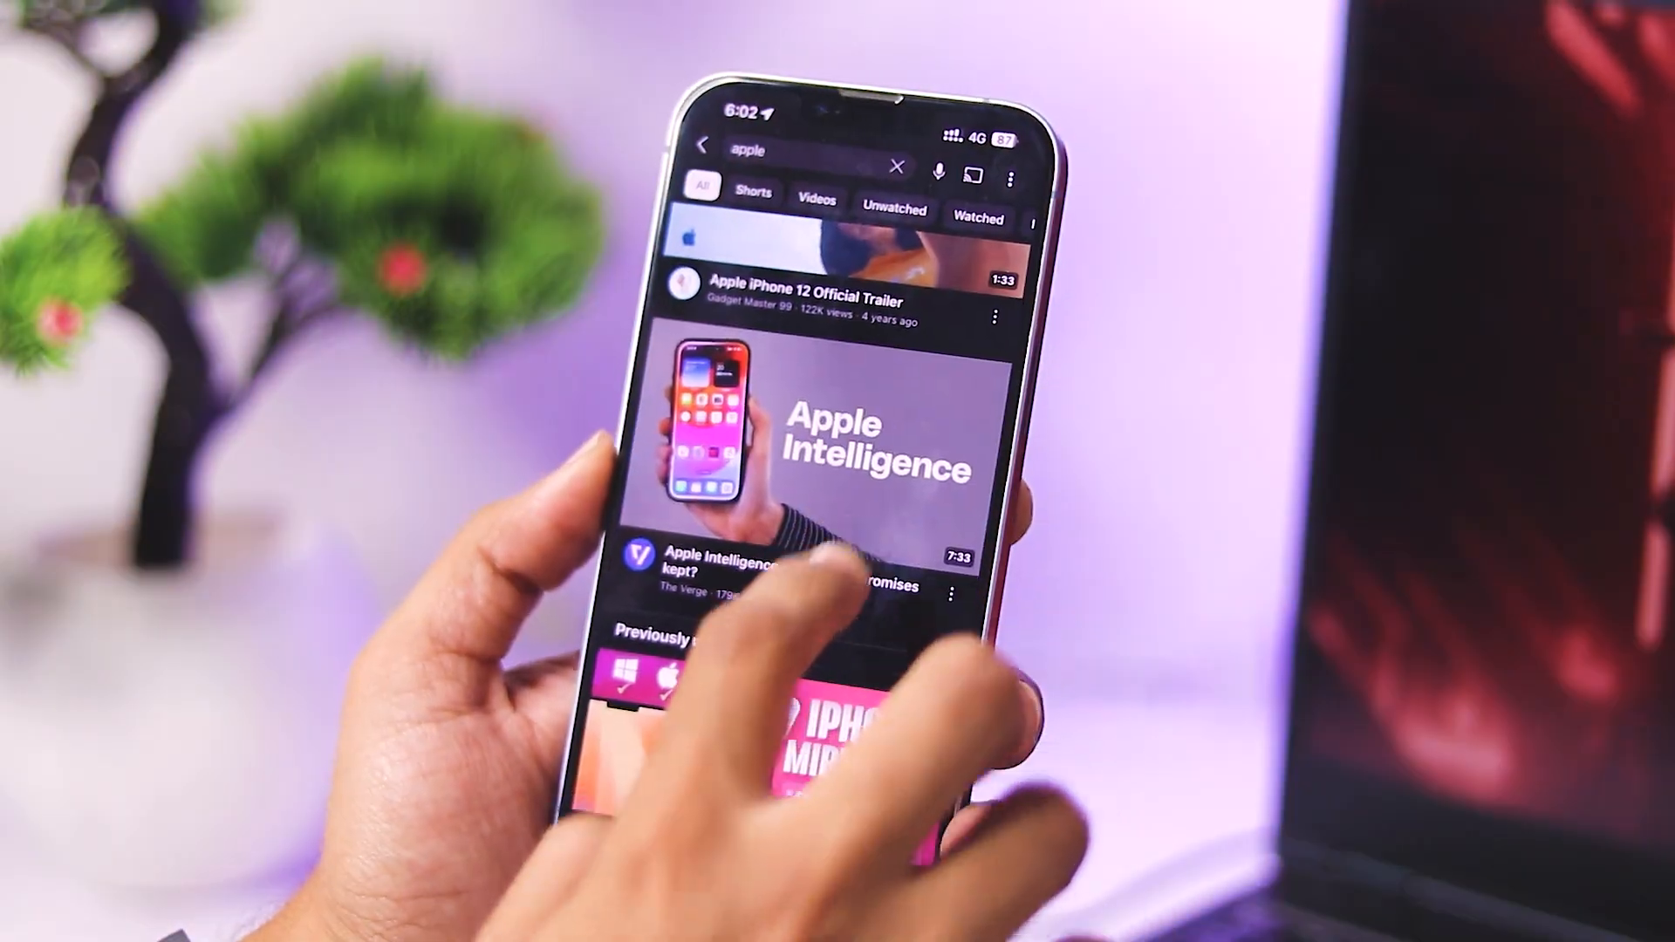
left_click(781, 565)
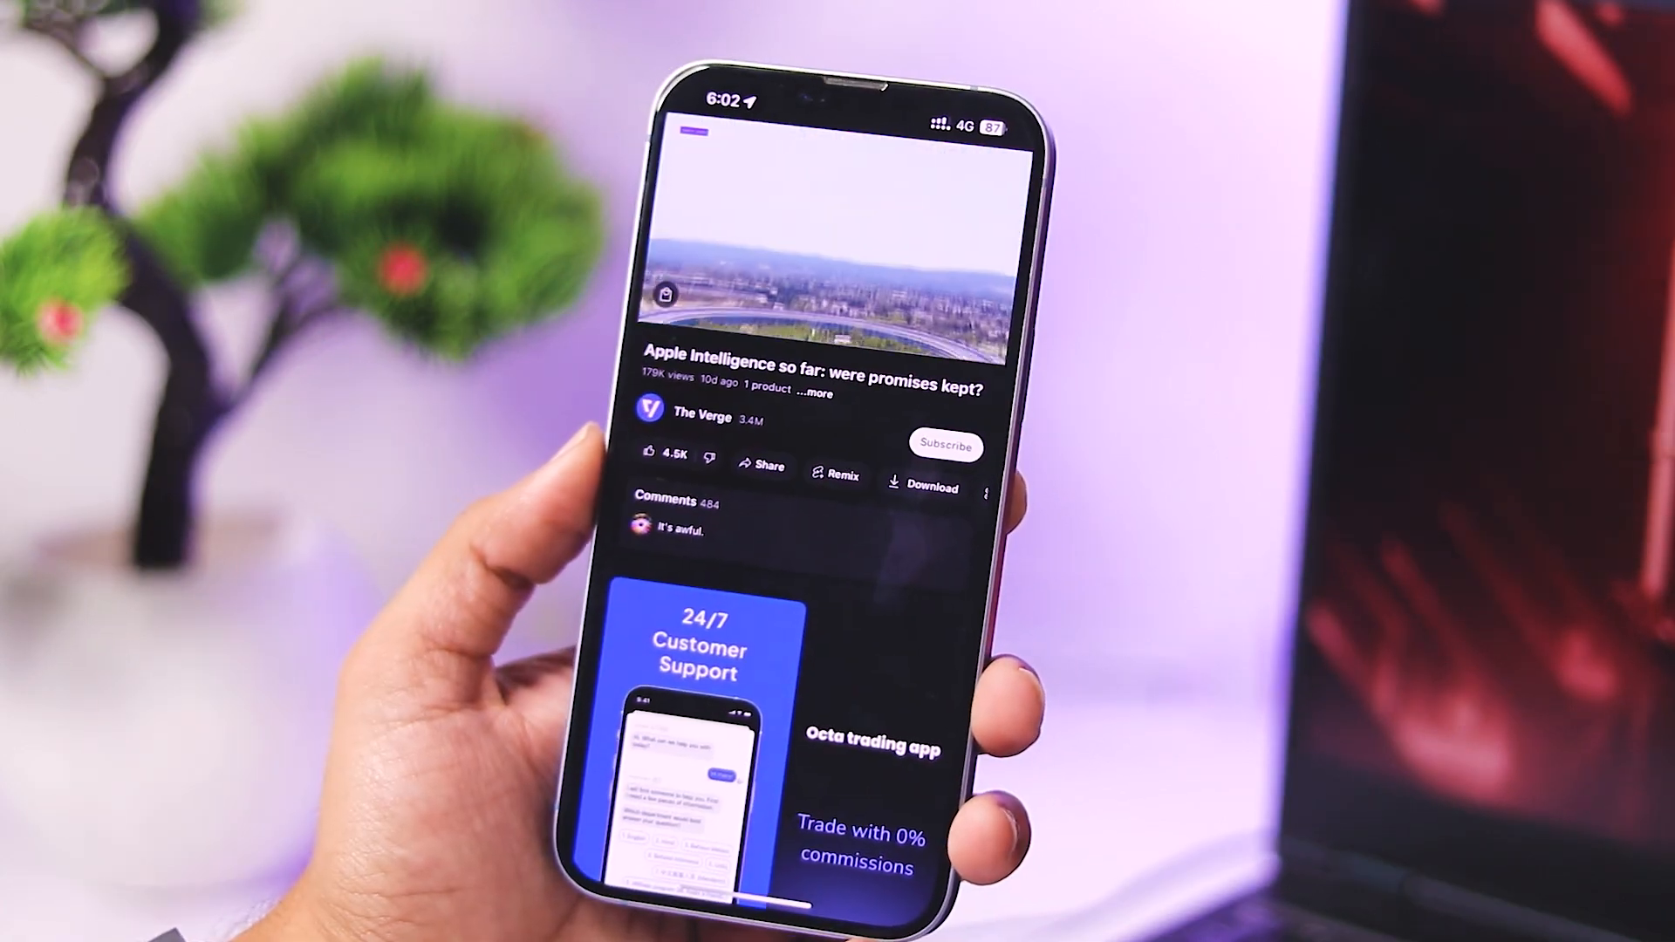
left_click(808, 378)
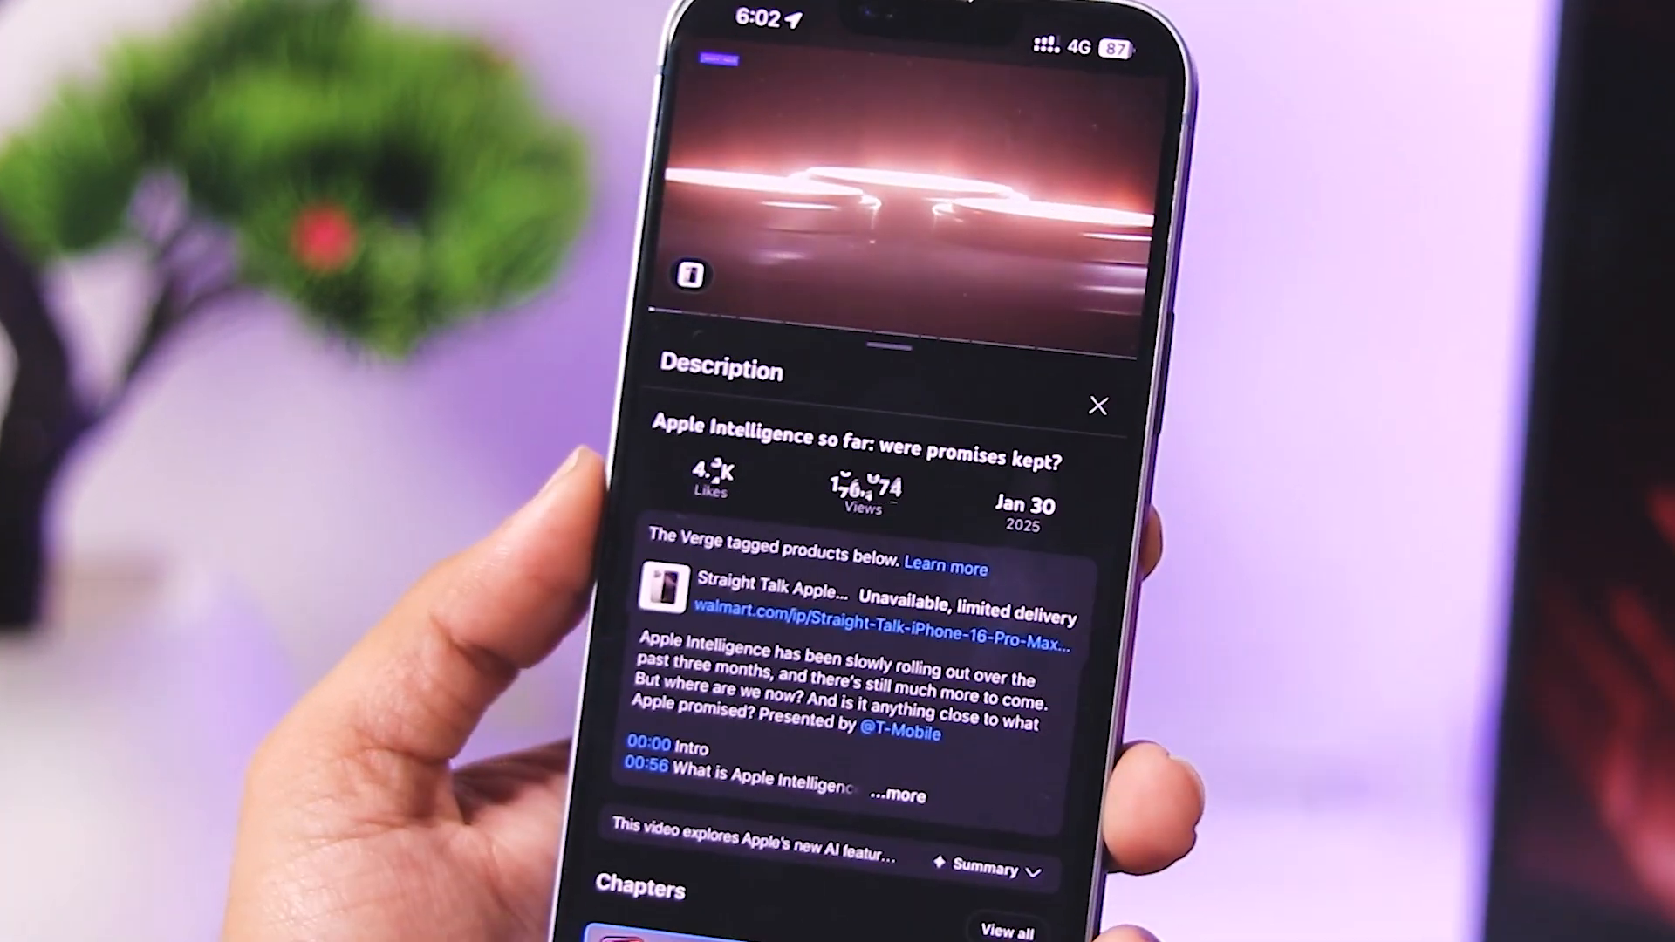